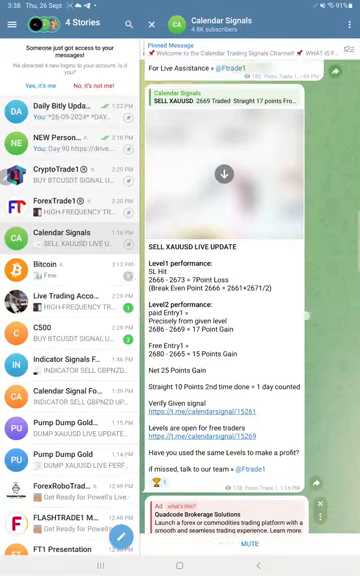
pyautogui.scroll(-3)
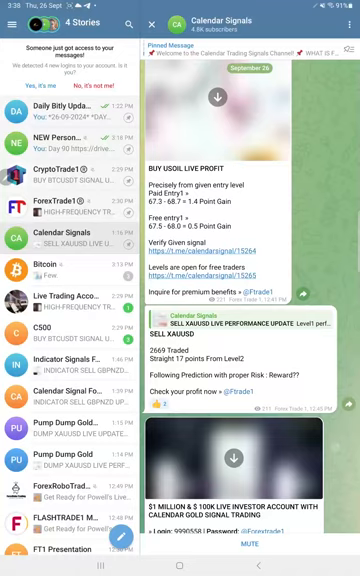
pyautogui.scroll(-3)
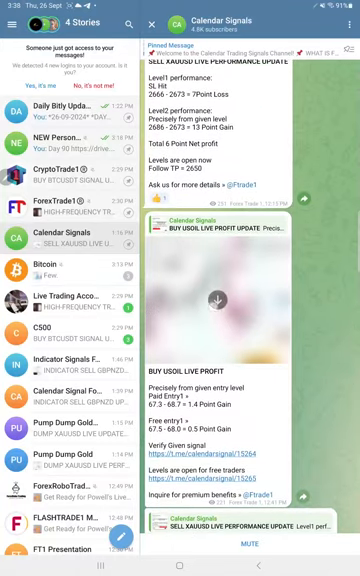
pyautogui.scroll(-3)
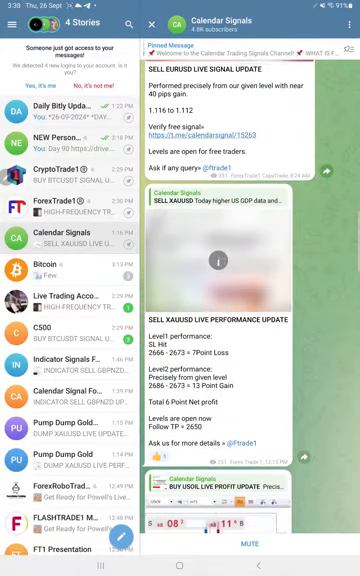
pyautogui.scroll(-3)
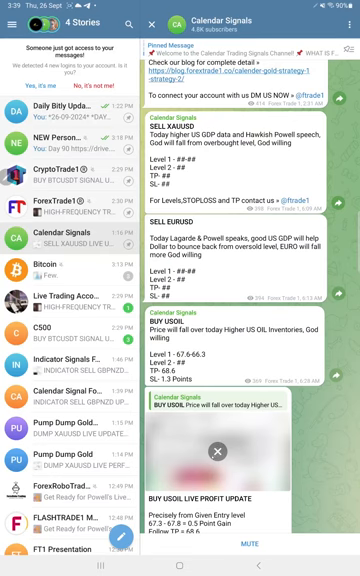
pyautogui.scroll(-3)
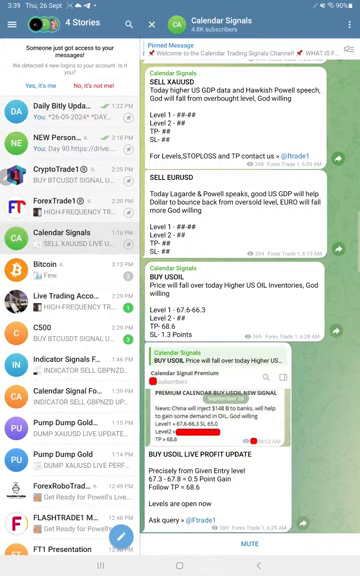
pyautogui.scroll(-3)
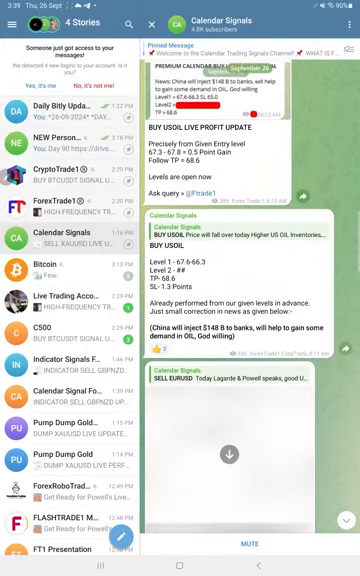
pyautogui.scroll(-3)
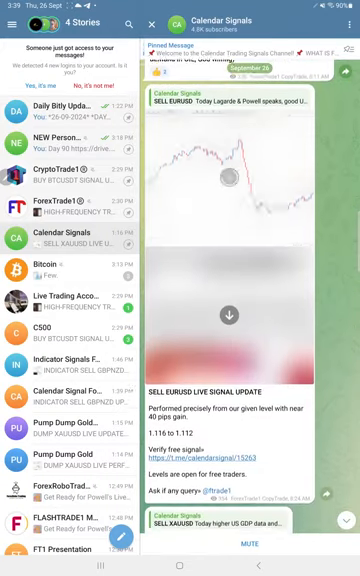
pyautogui.scroll(-3)
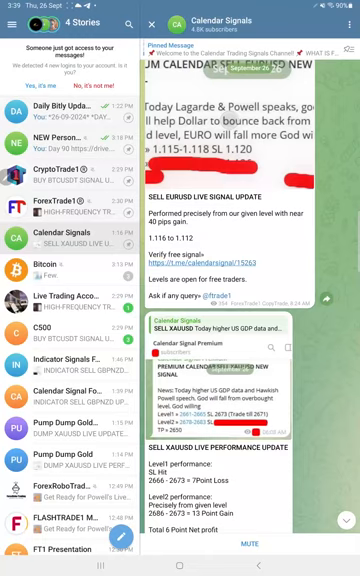
pyautogui.scroll(-3)
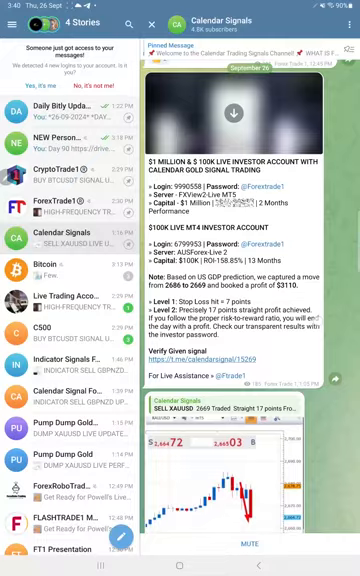
pyautogui.scroll(-3)
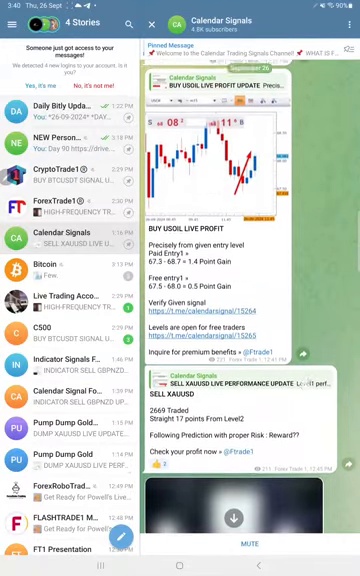
pyautogui.scroll(-3)
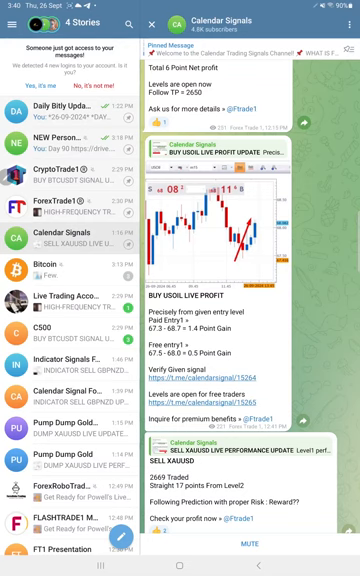
pyautogui.scroll(-3)
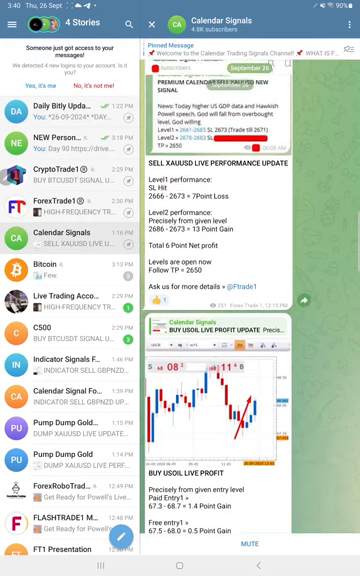
pyautogui.scroll(-3)
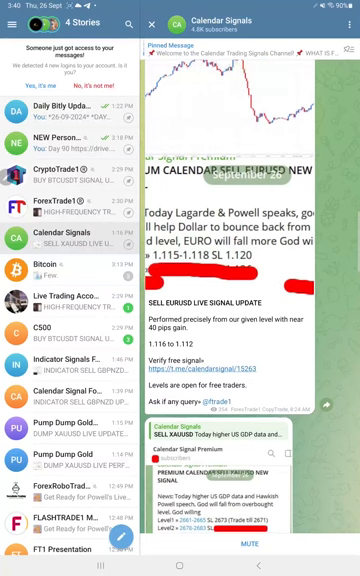
pyautogui.scroll(-3)
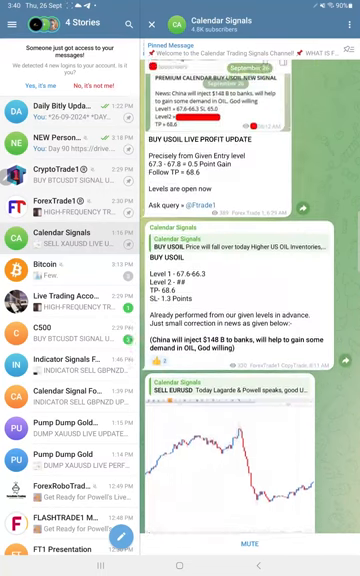
pyautogui.scroll(-3)
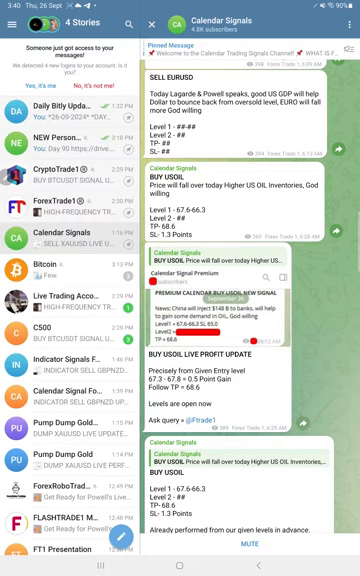
pyautogui.scroll(-3)
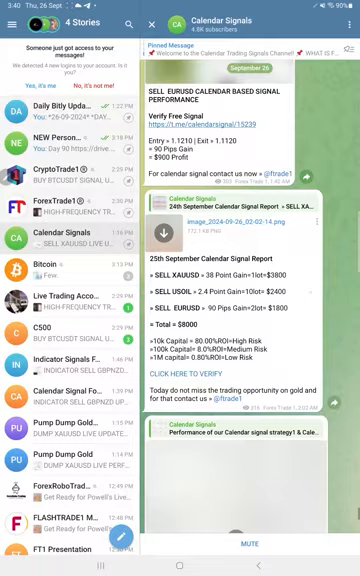
pyautogui.scroll(-3)
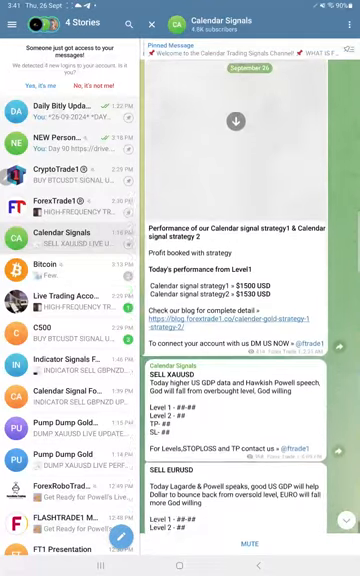
pyautogui.scroll(-3)
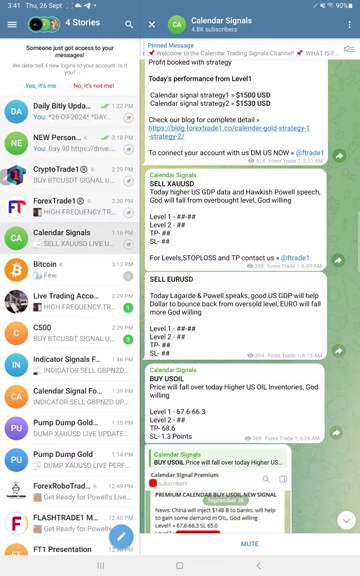
pyautogui.scroll(-3)
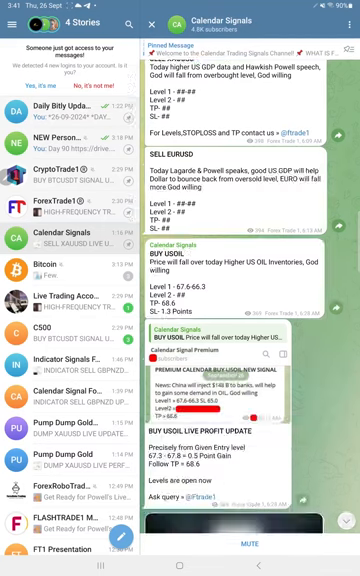